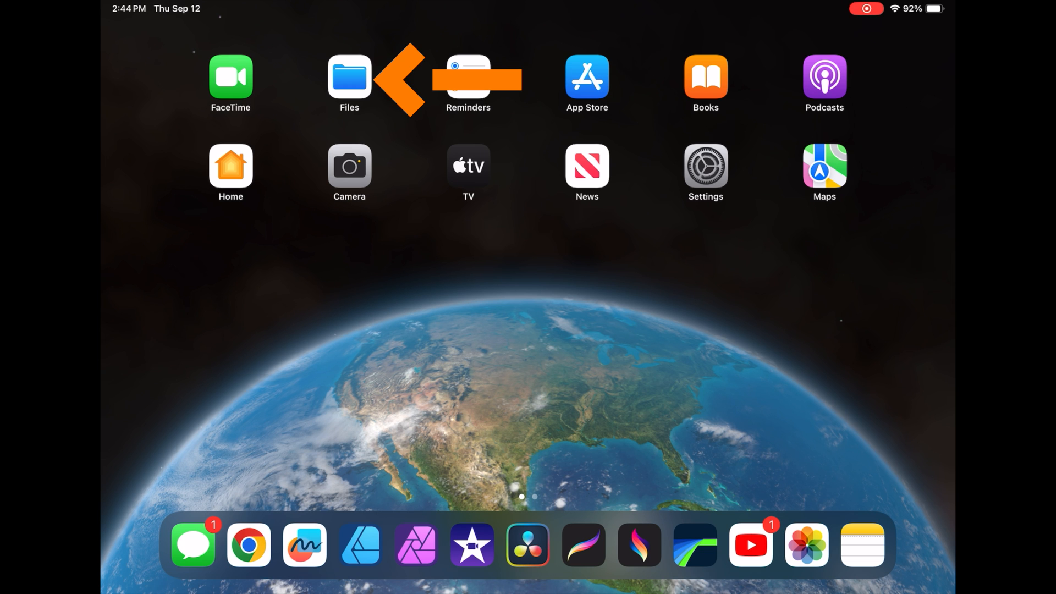
- Launch Files from the Home Screen onto the Untitled SD card showing PRIVATE
click(349, 77)
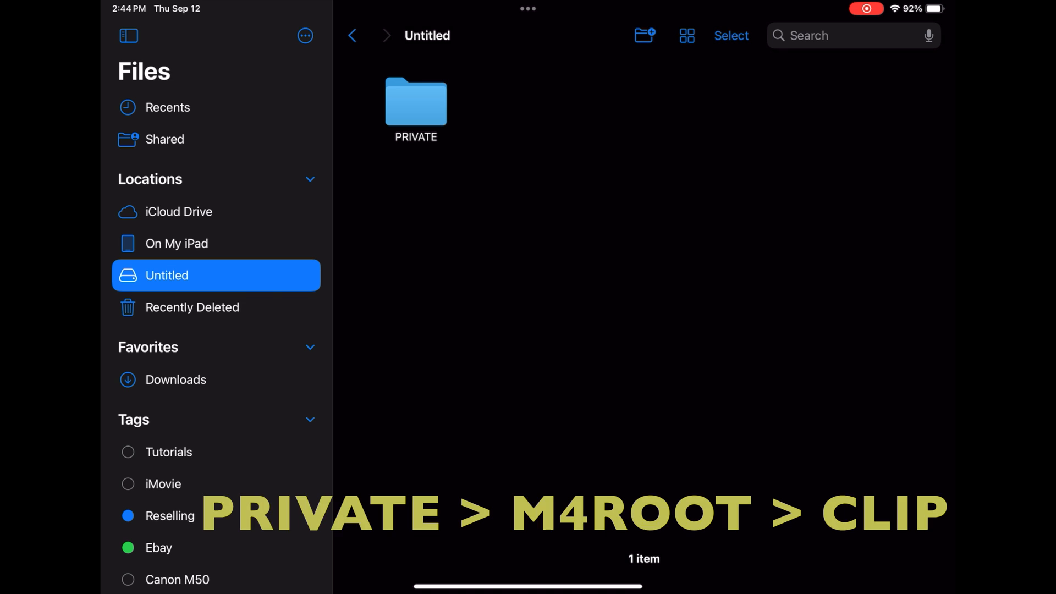
- Drill down through PRIVATE and M4ROOT to the CLIP folder of camera footage
double_click(415, 102)
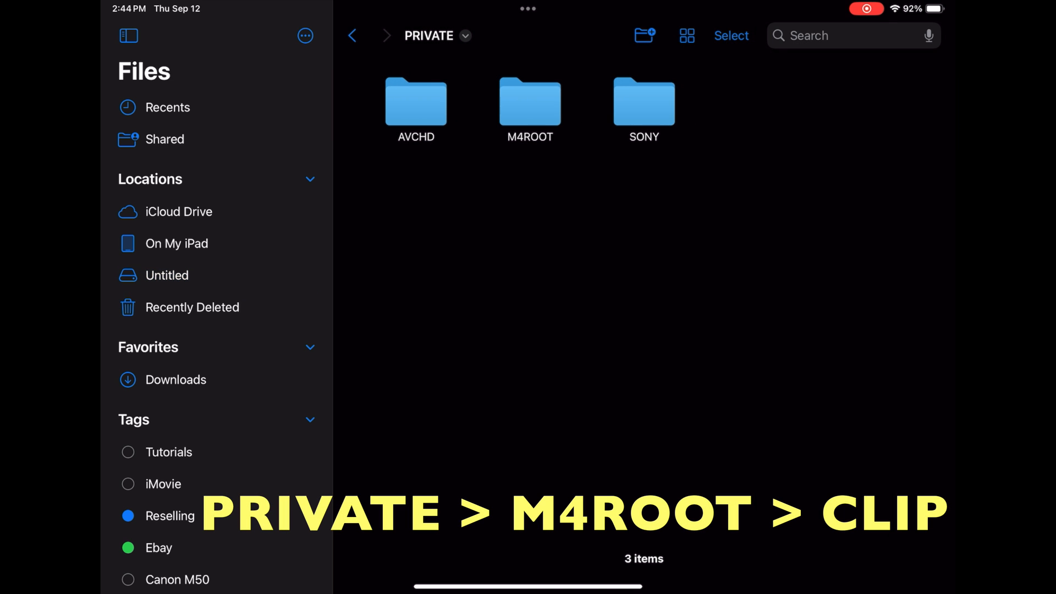
double_click(530, 102)
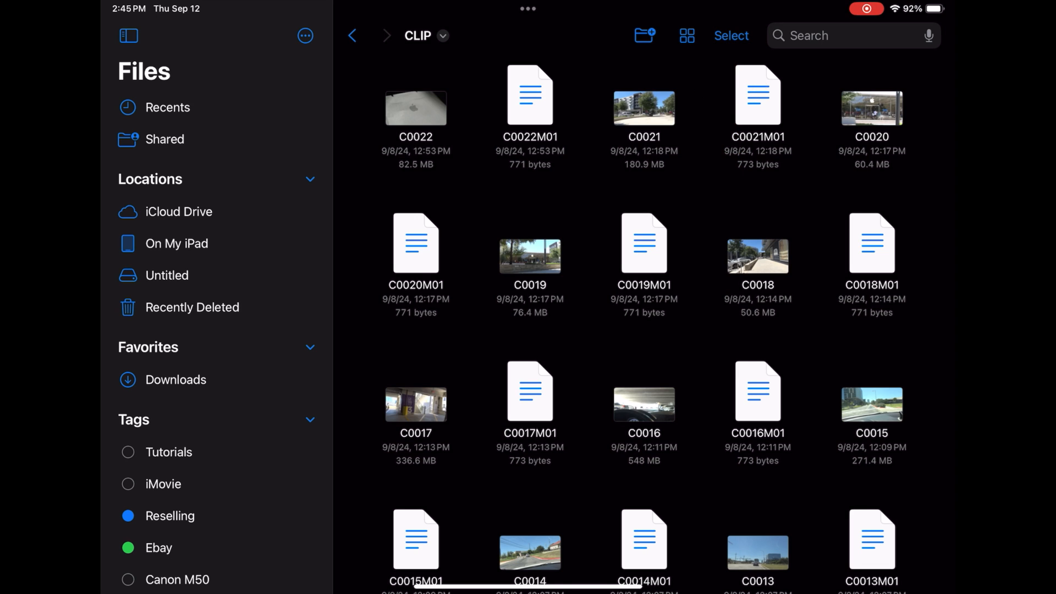
- Select clips C0018–C0022 and bring up the Move destination picker
click(732, 36)
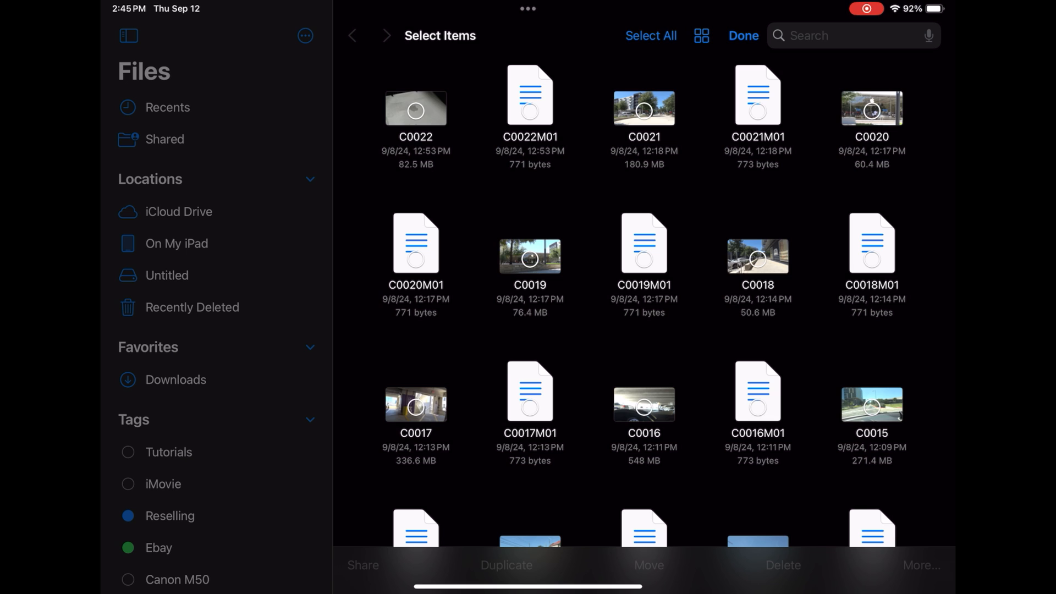
click(644, 109)
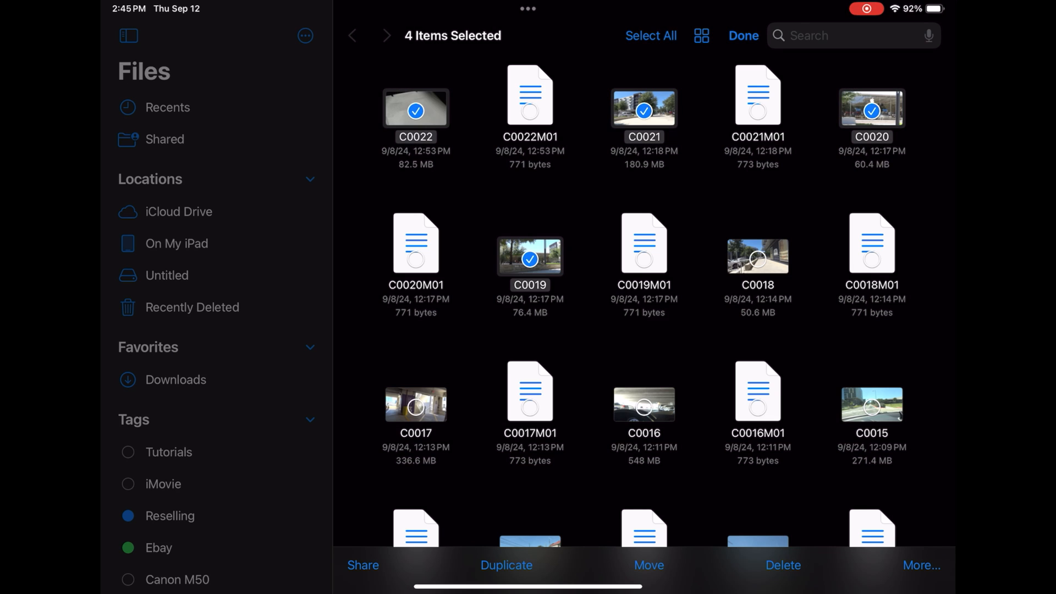
click(757, 259)
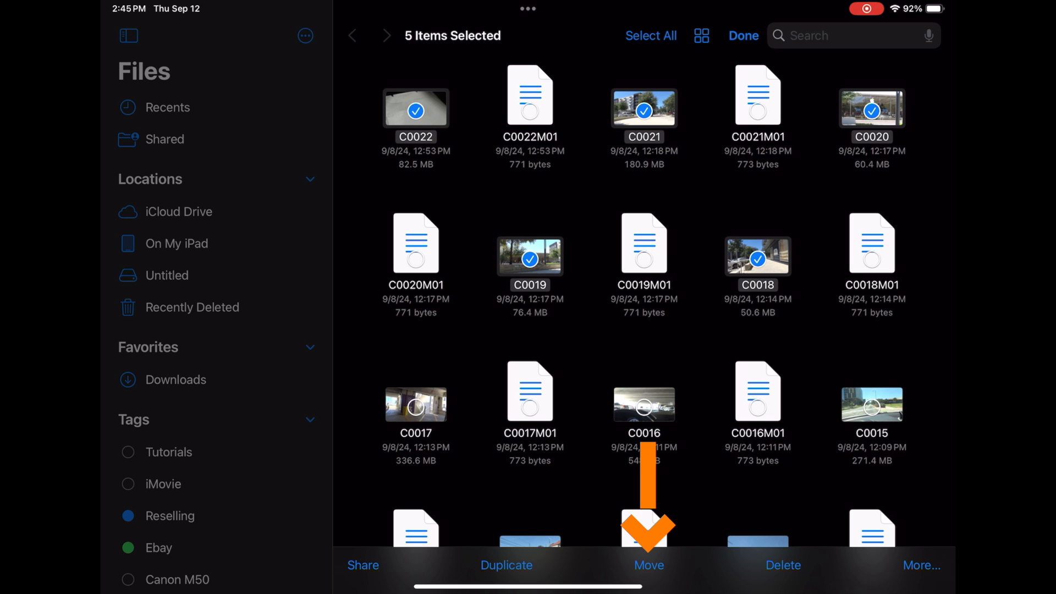
click(648, 565)
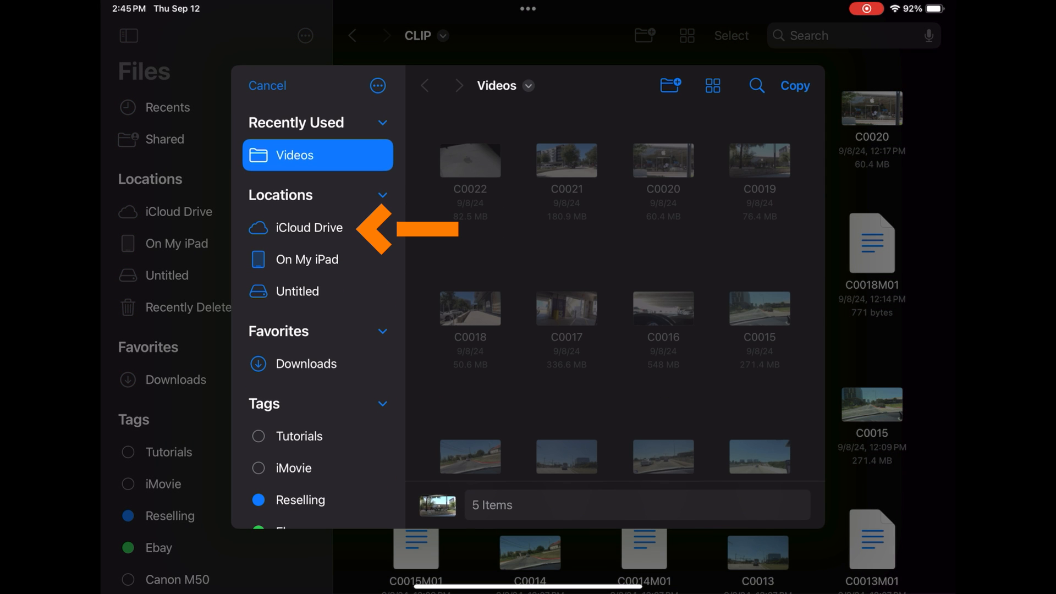
- Create folder 'Apple Store ATX' on My iPad and start copying the five clips into it
click(306, 259)
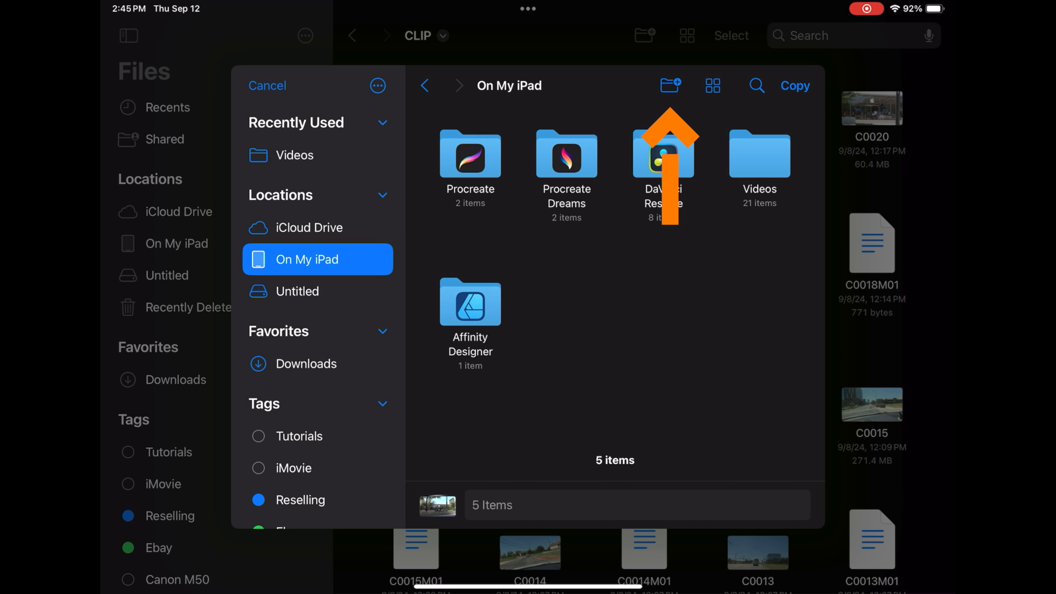
click(670, 86)
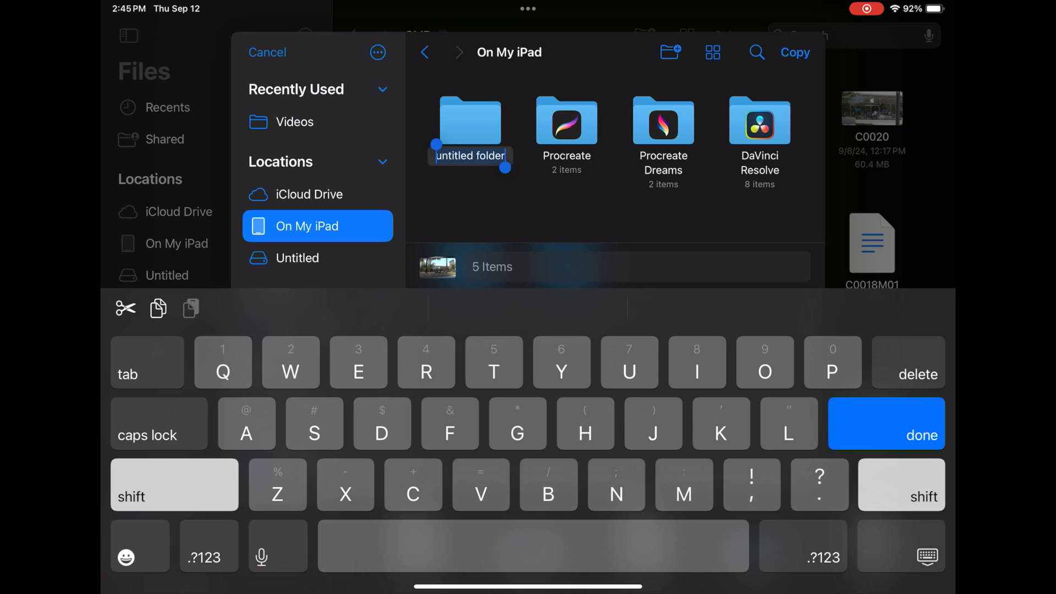
text(Apple Store At)
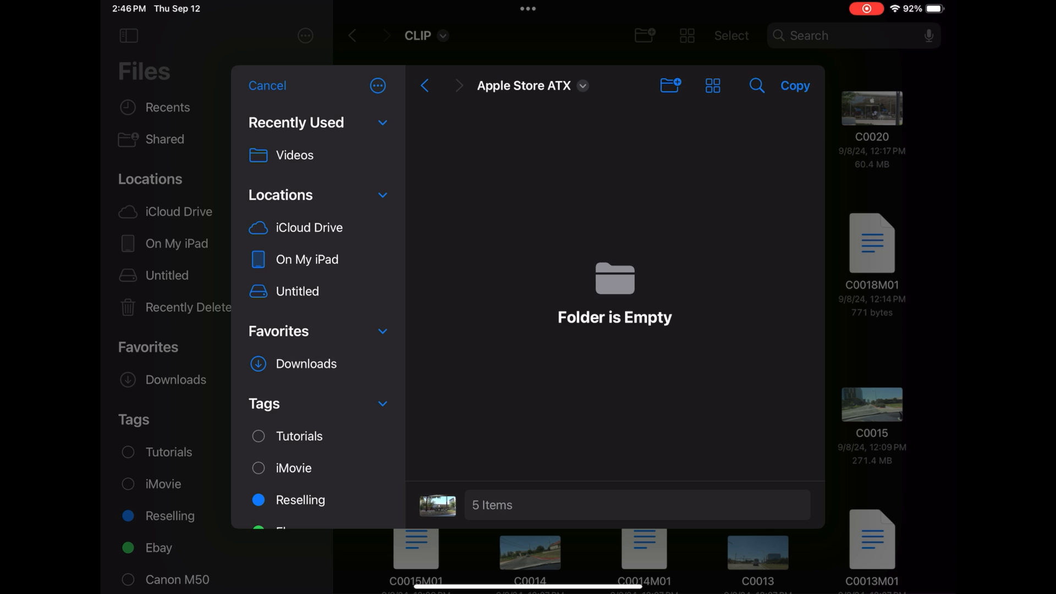
click(266, 85)
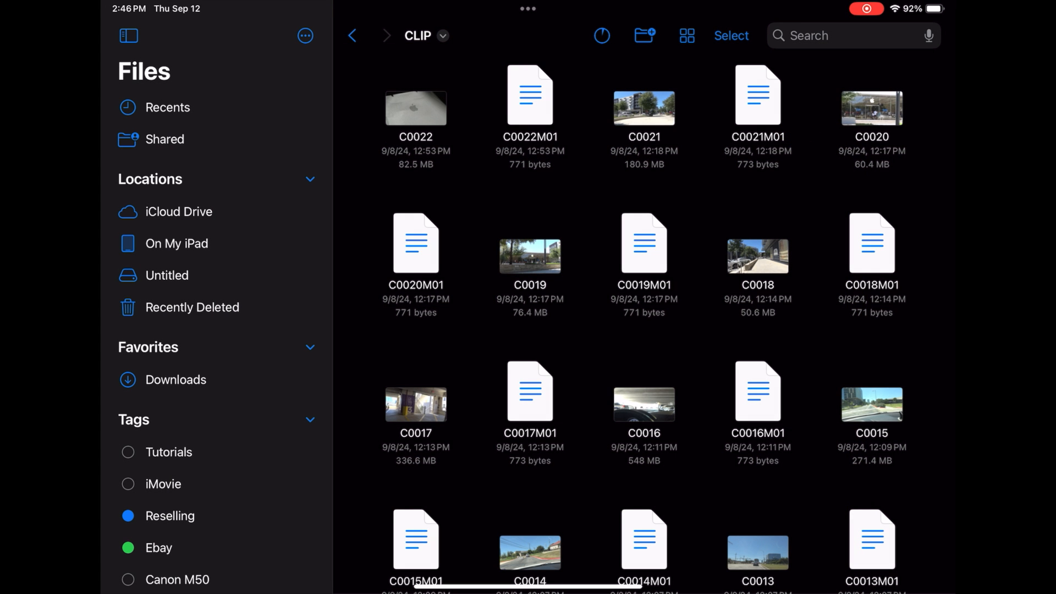
- Preview clip C0019 full-screen in Quick Look
click(601, 36)
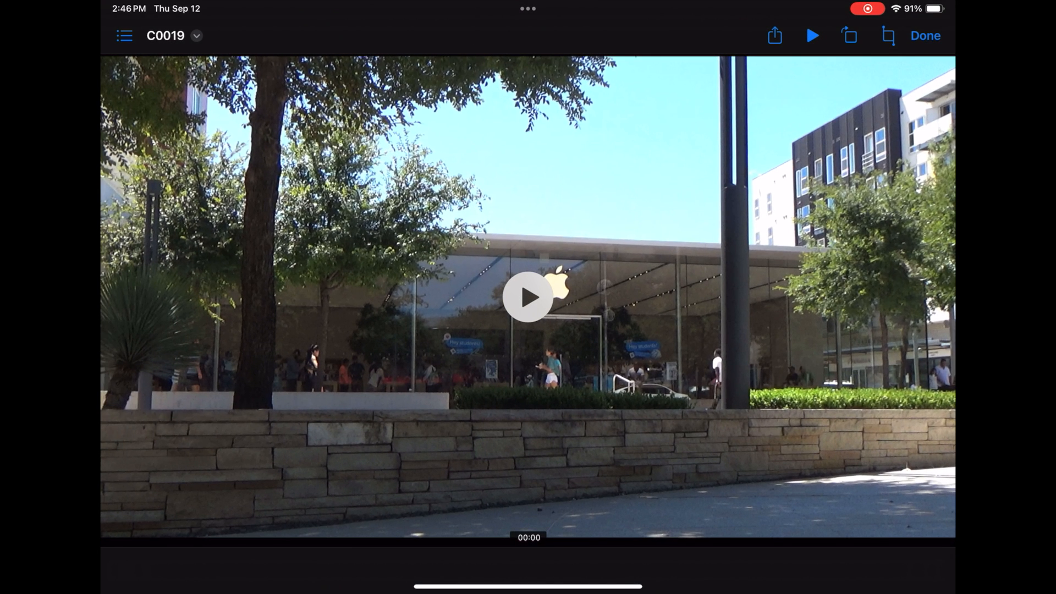
- Close the C0019 preview, leaving the empty My Movie project's media list open
click(528, 296)
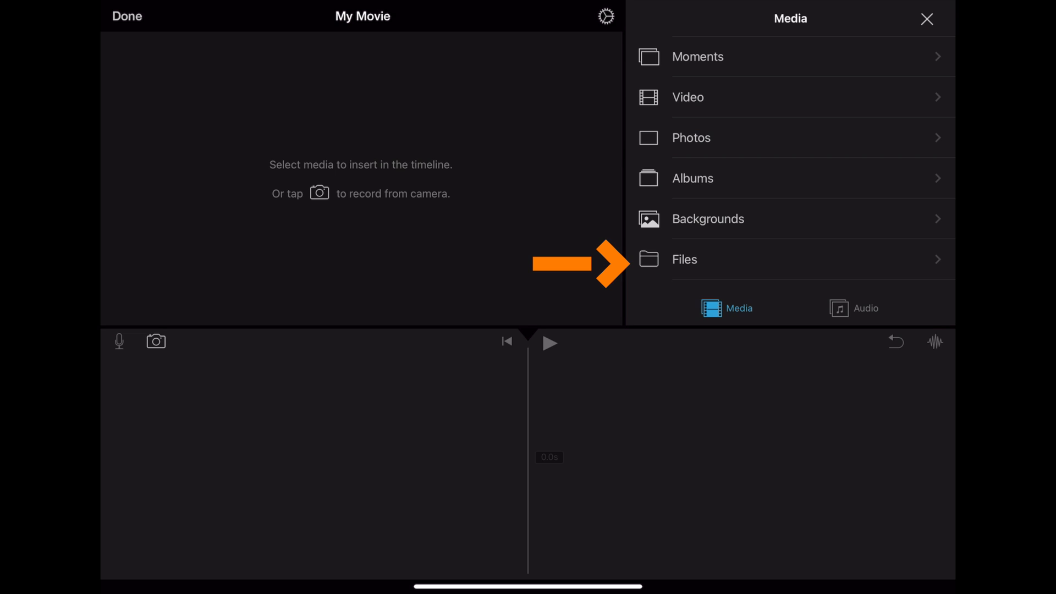
- Import the first Apple Store ATX clip into My Movie and reopen the folder for more
click(683, 259)
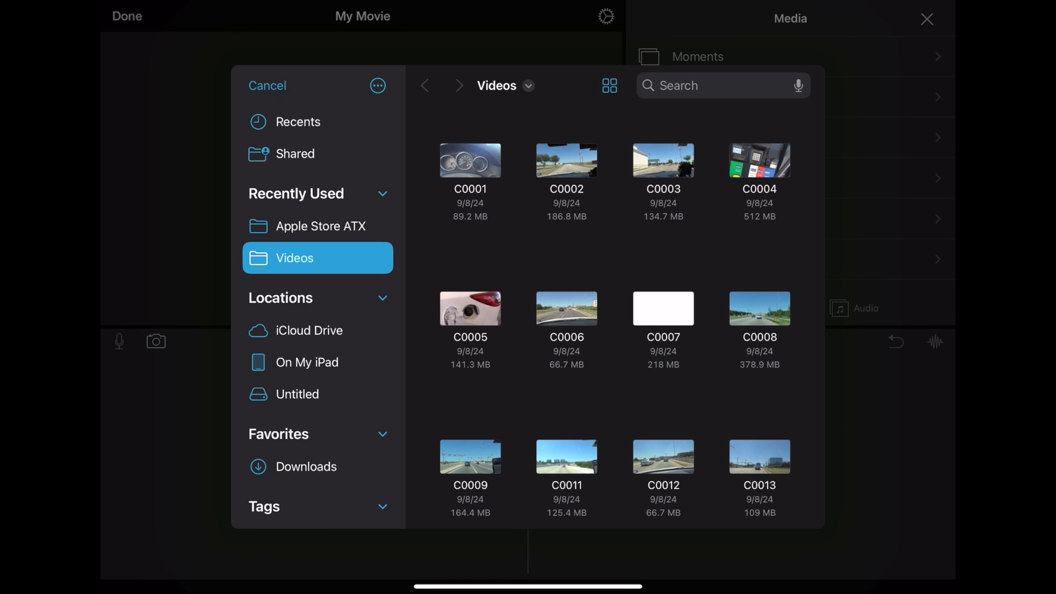
click(324, 226)
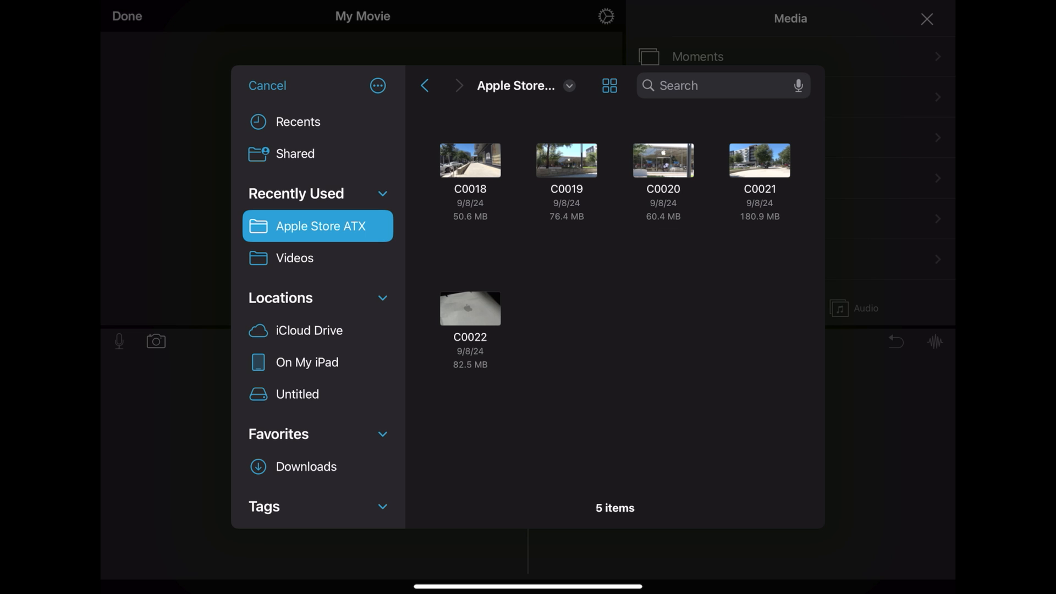
click(267, 86)
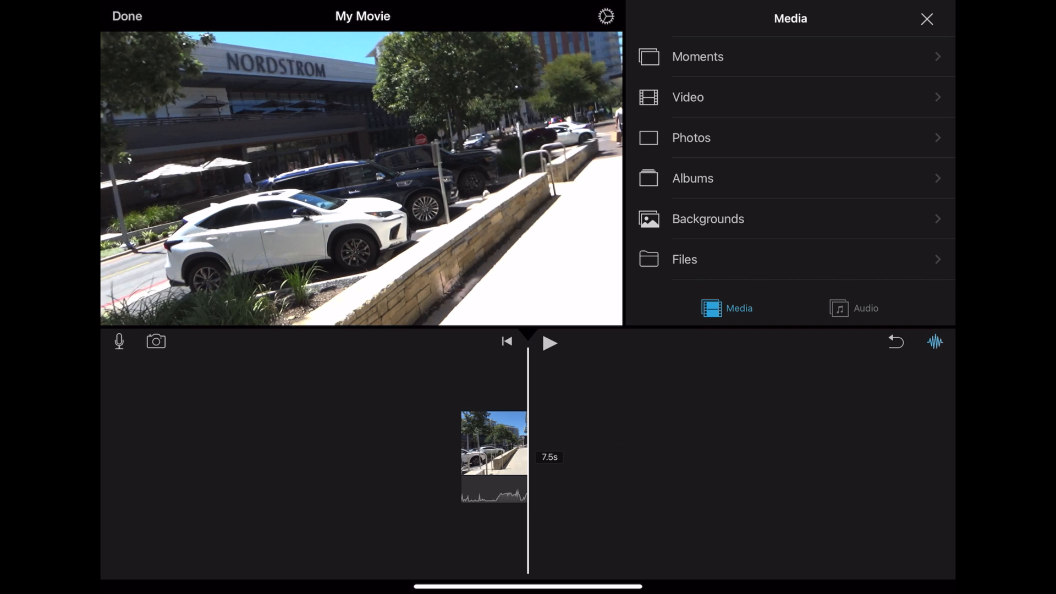
click(684, 259)
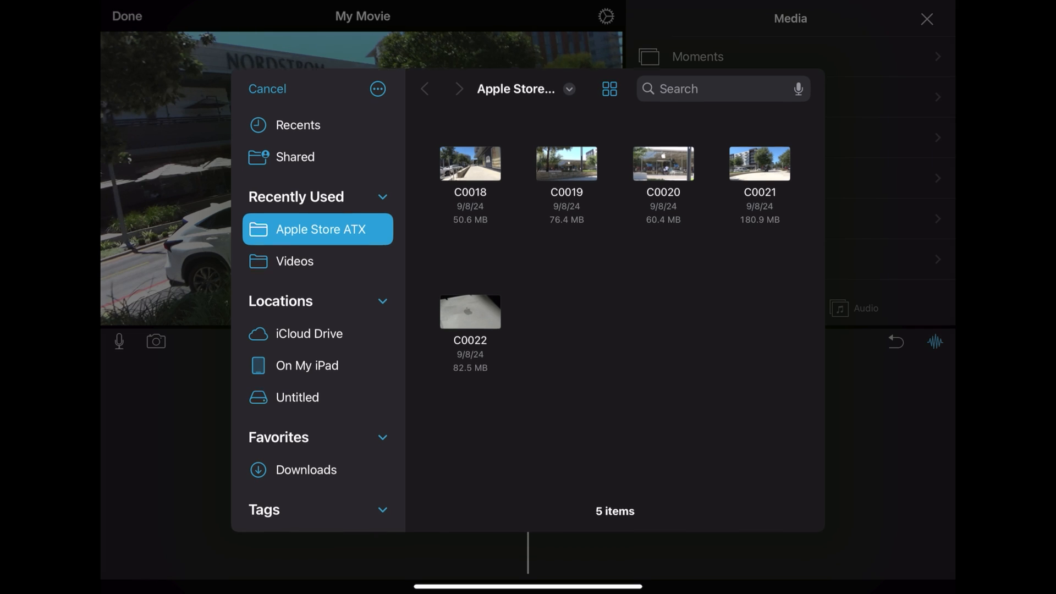